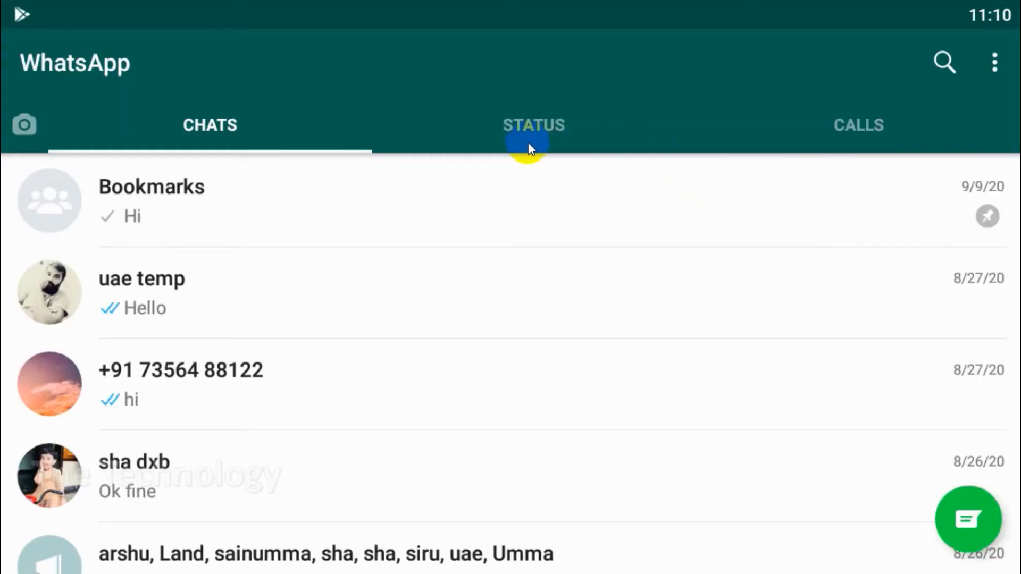
- View Land Line Number's WhatsApp status updates
{"action": "left_click", "coordinate": [534, 125]}
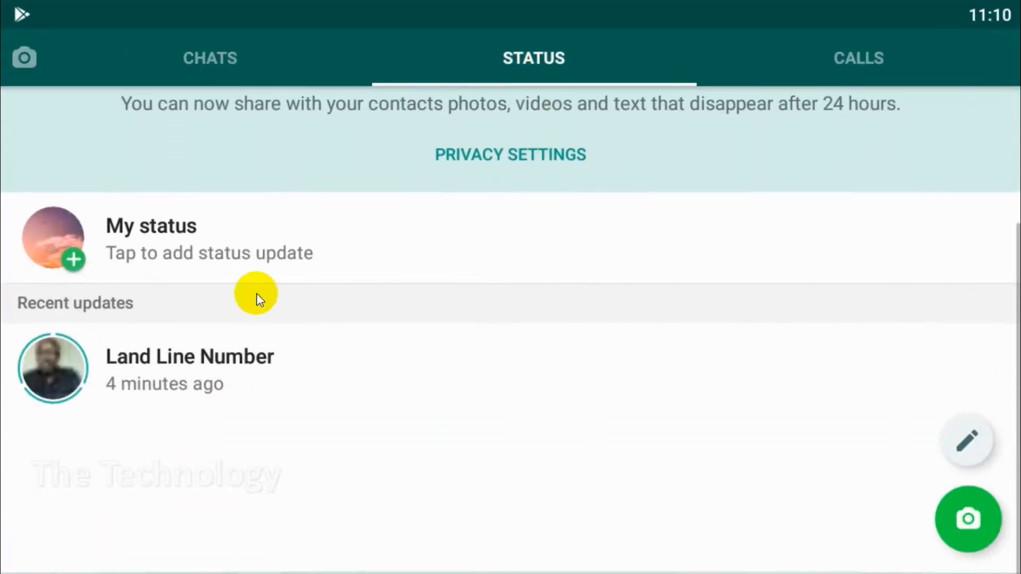
{"action": "mouse_move", "coordinate": [182, 383]}
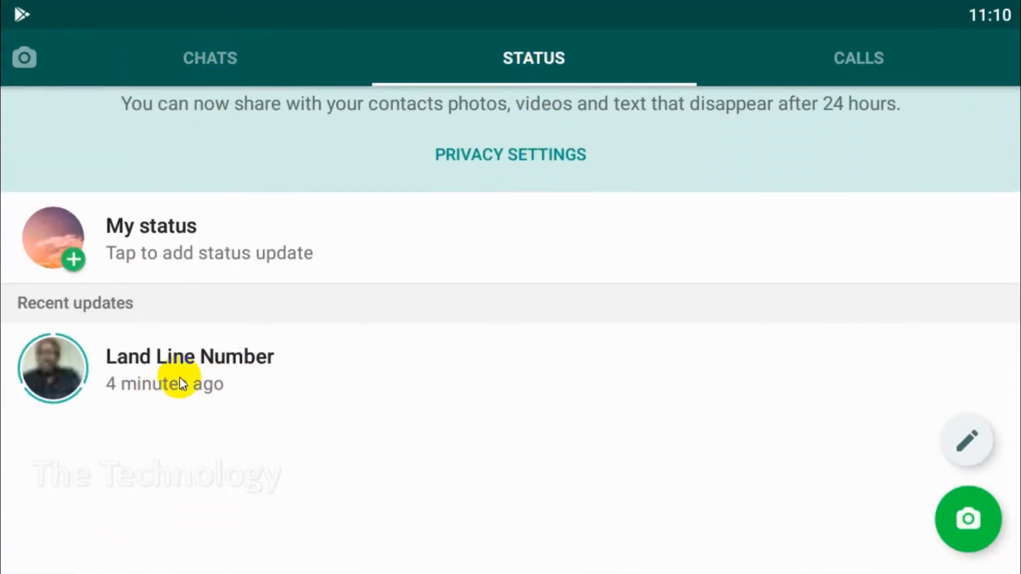
{"action": "mouse_move", "coordinate": [476, 333]}
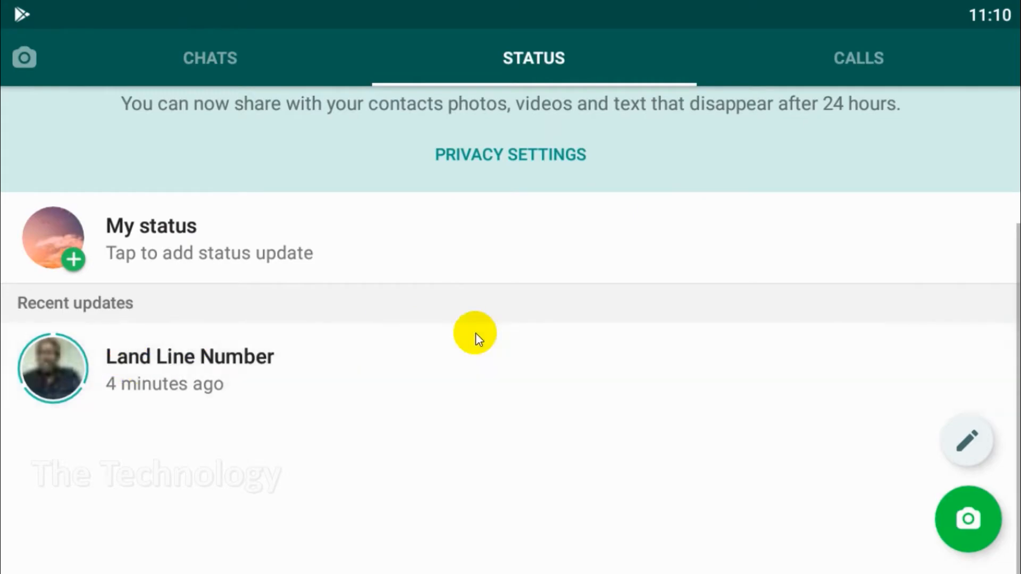
{"action": "left_click", "coordinate": [189, 369]}
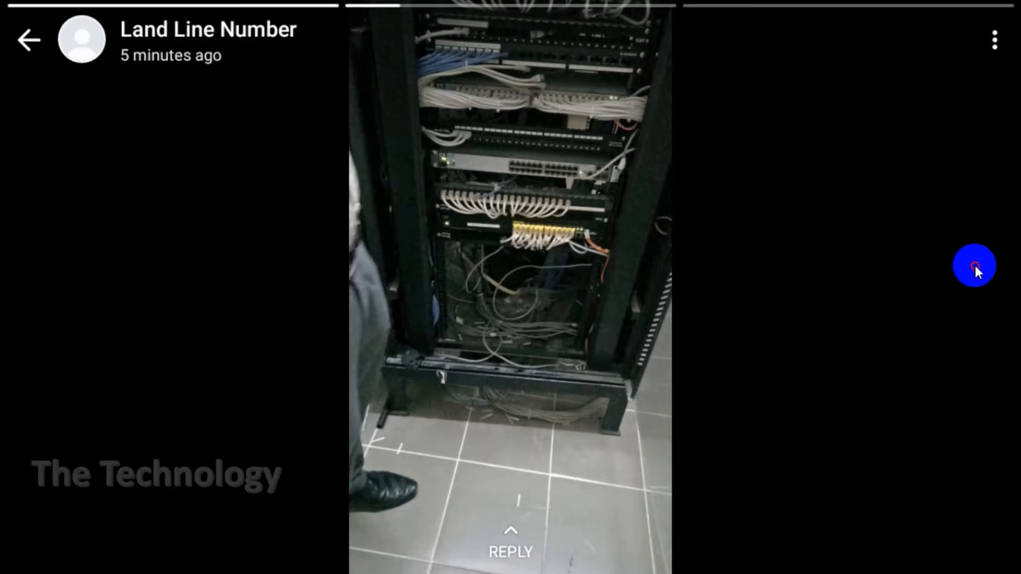
{"action": "left_click", "coordinate": [29, 40]}
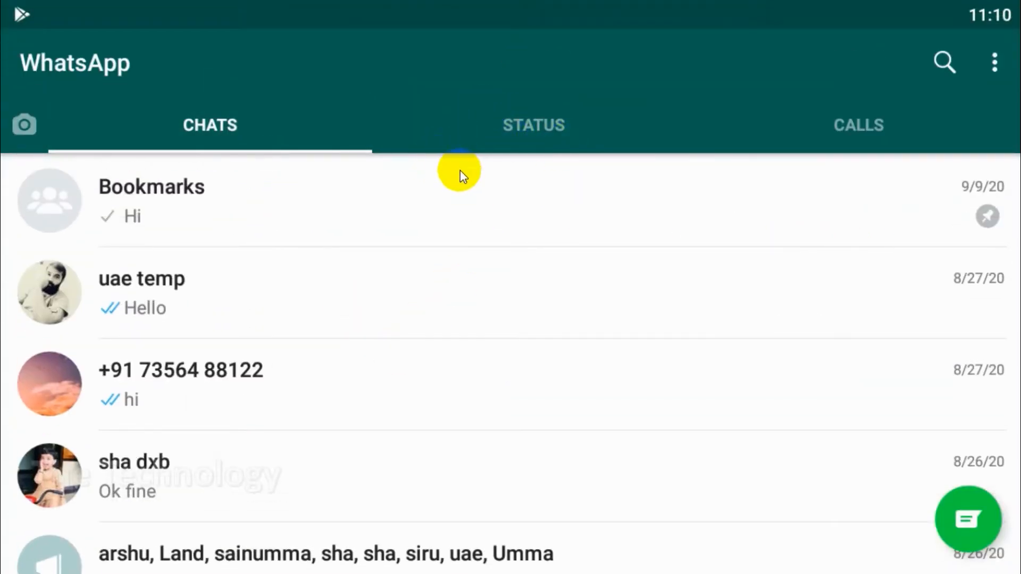
{"action": "mouse_move", "coordinate": [925, 49]}
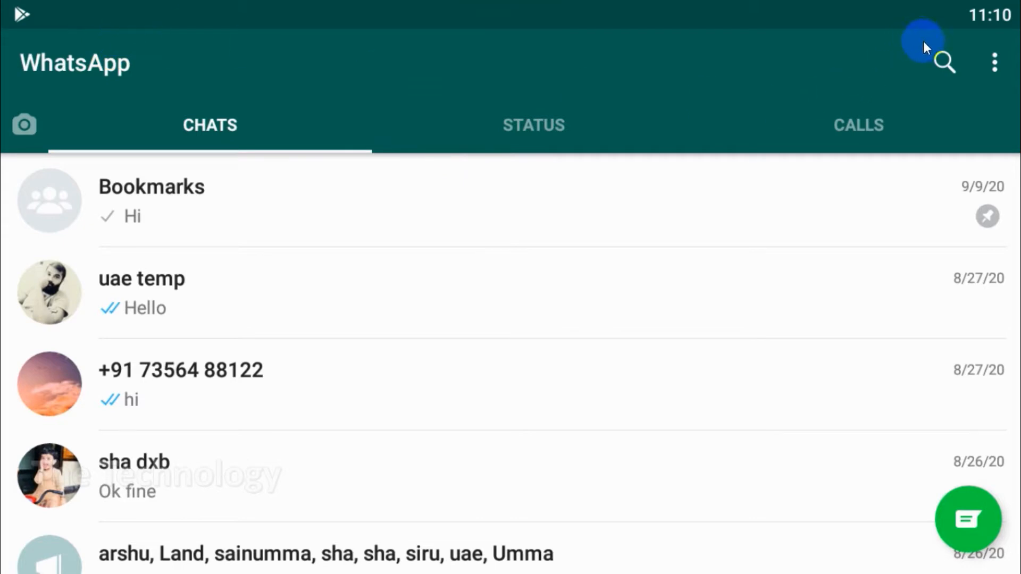
{"action": "mouse_move", "coordinate": [501, 394]}
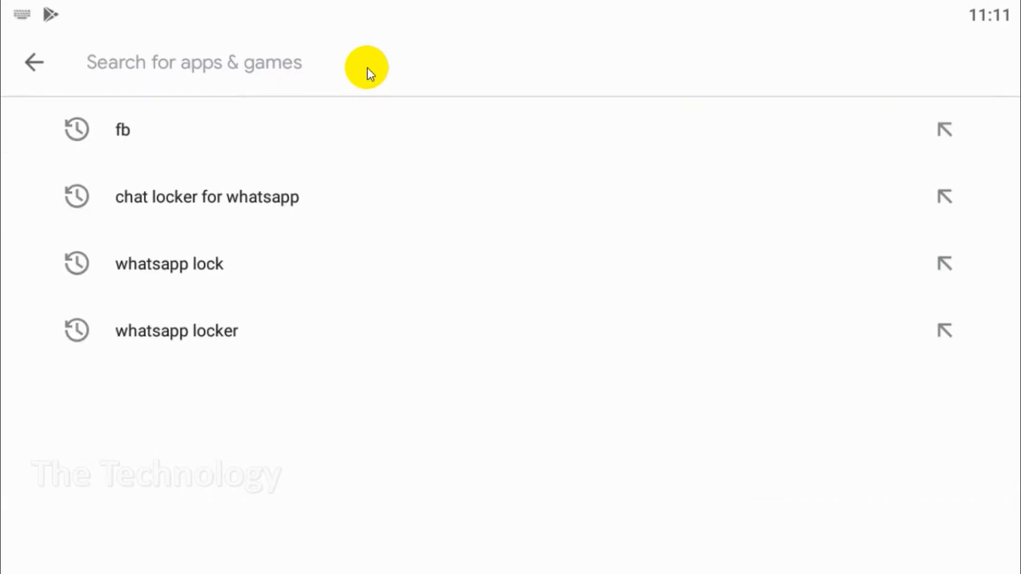
- Search the Play Store for 'status saver' and open Status Saver by LaZy GeNiOuZ Inc
{"action": "type", "text": "status"}
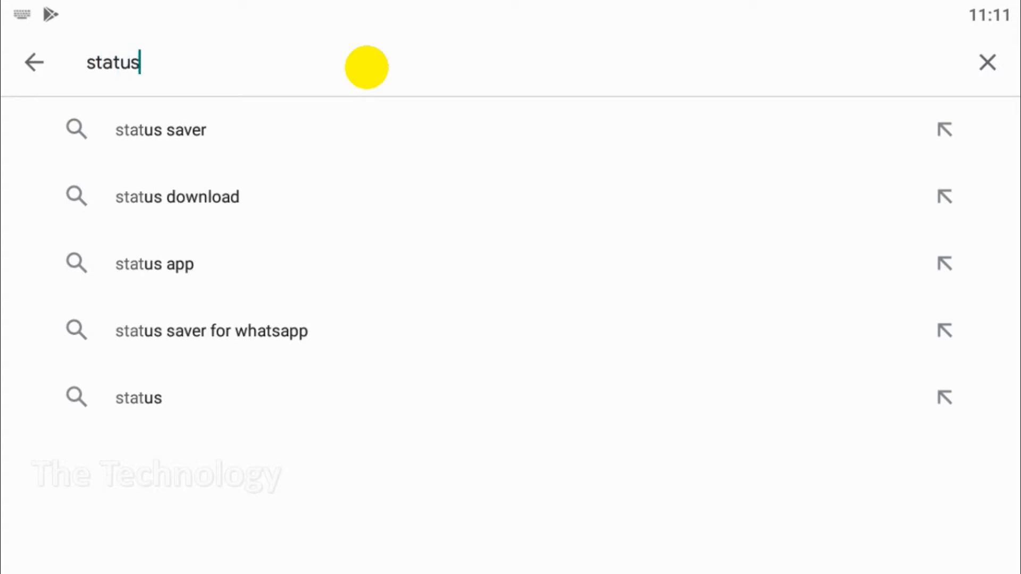
{"action": "left_click", "coordinate": [160, 129]}
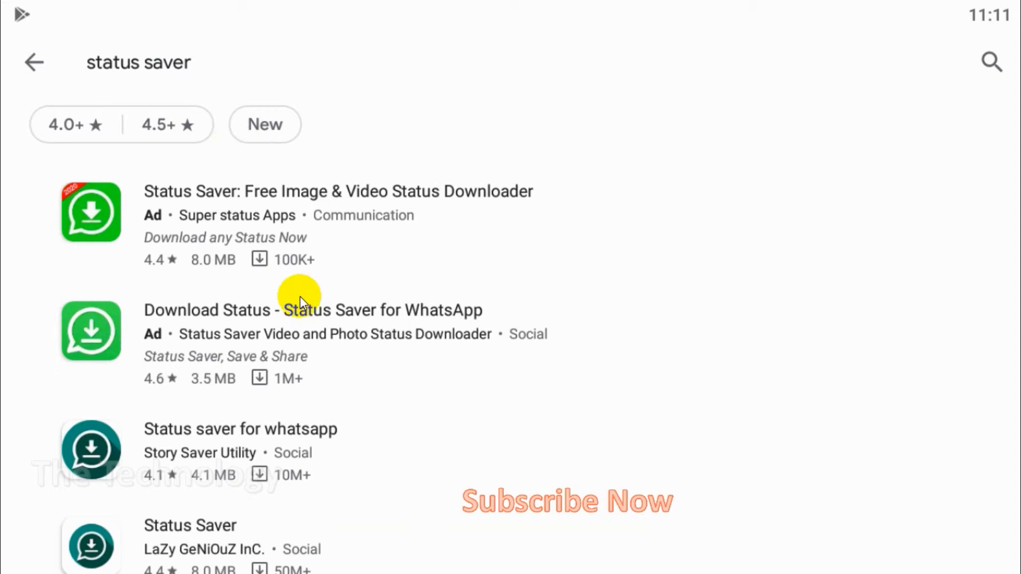
{"action": "scroll", "scroll_direction": "down", "scroll_amount": 3}
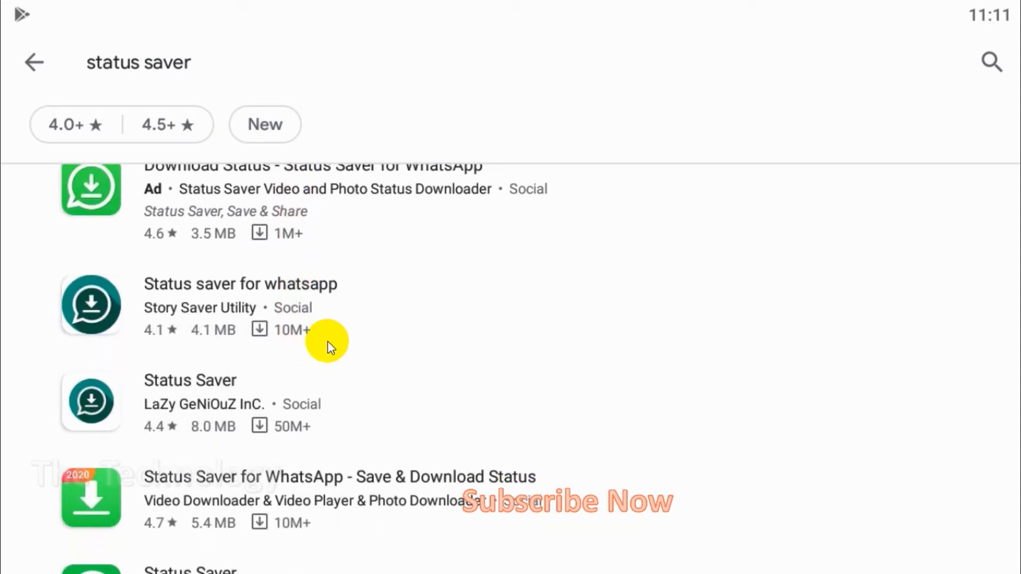
{"action": "mouse_move", "coordinate": [204, 408]}
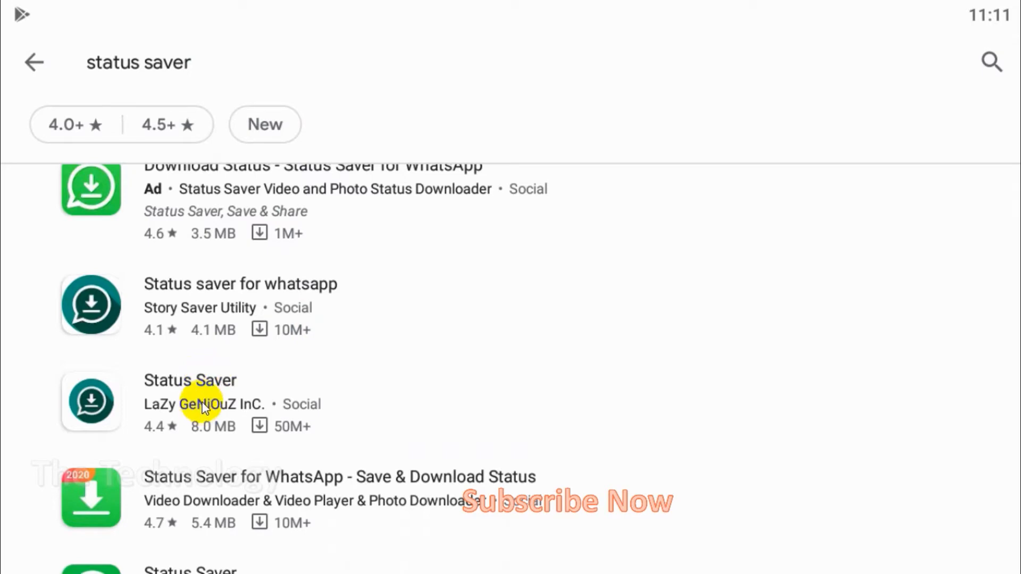
{"action": "left_click", "coordinate": [190, 401]}
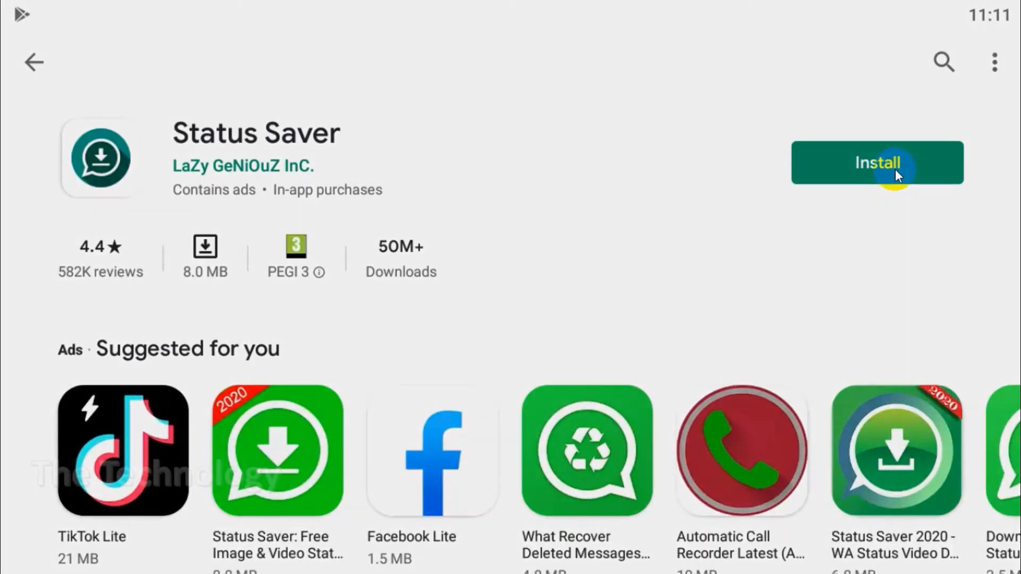
- Install Status Saver and continue past the Complete account setup prompt
{"action": "left_click", "coordinate": [877, 163]}
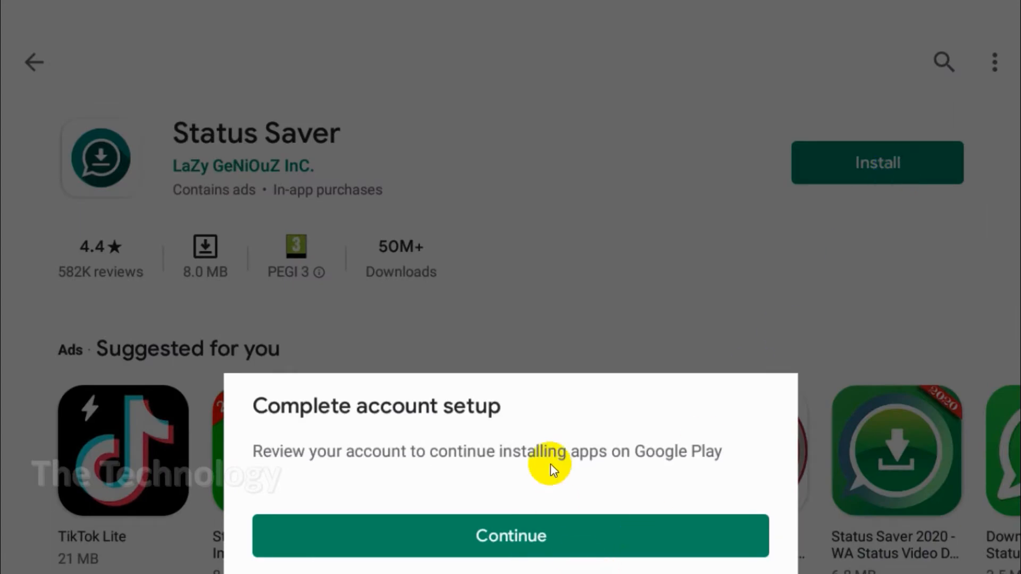
{"action": "mouse_move", "coordinate": [828, 364]}
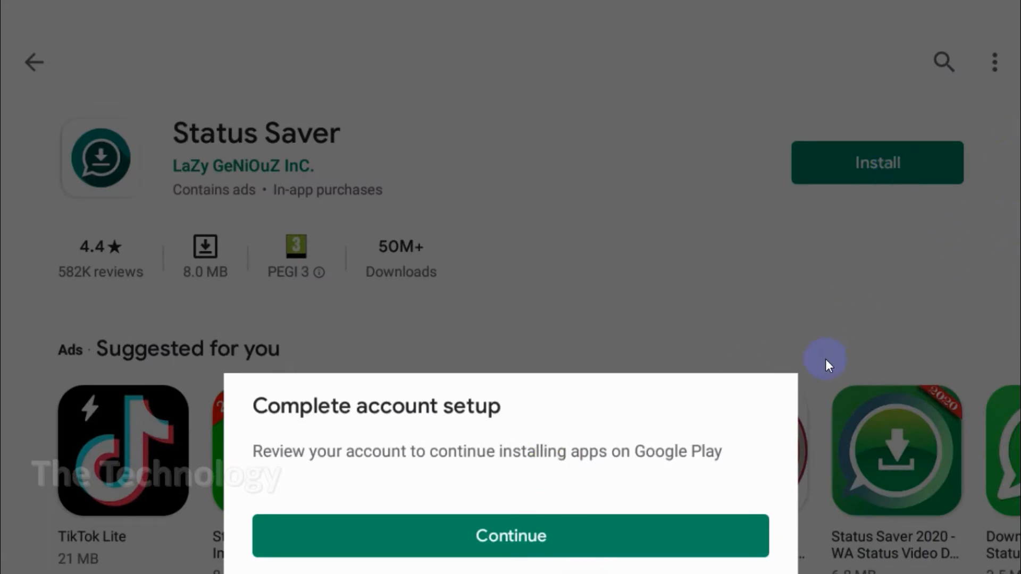
{"action": "left_click", "coordinate": [510, 536]}
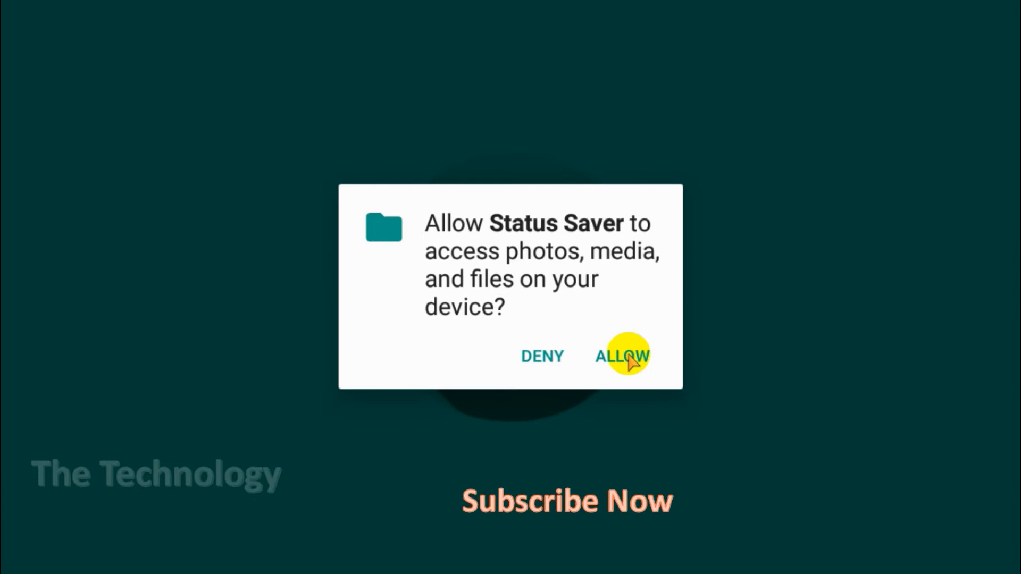
{"action": "mouse_move", "coordinate": [615, 368]}
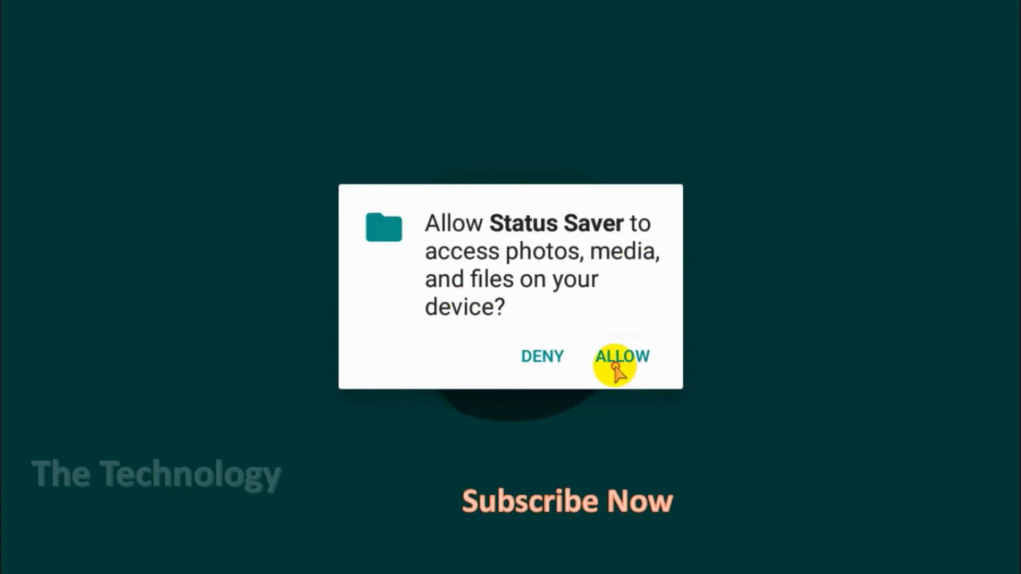
- Allow Status Saver access to photos, media and files, and dismiss What's New
{"action": "left_click", "coordinate": [621, 356]}
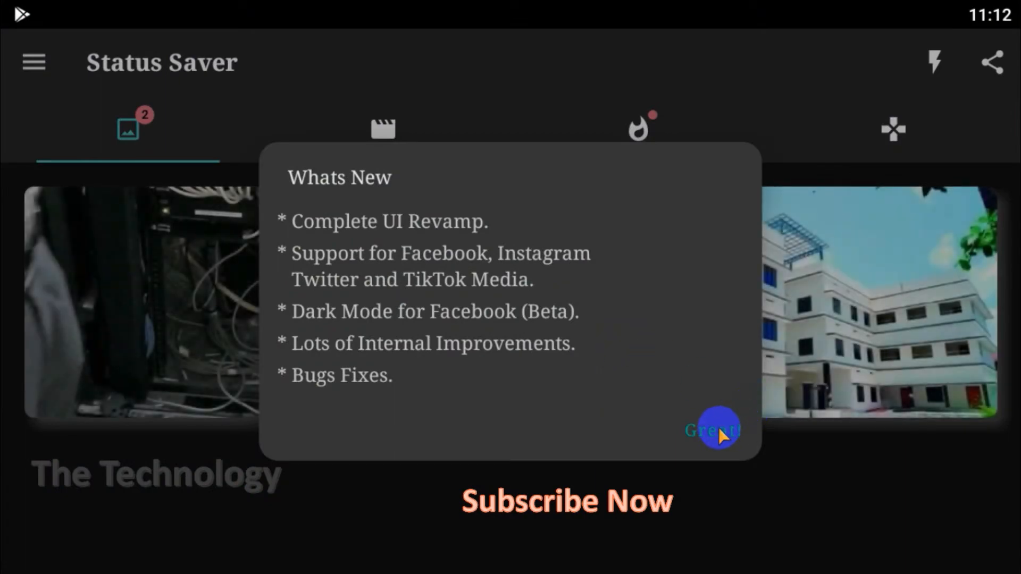
{"action": "left_click", "coordinate": [711, 430]}
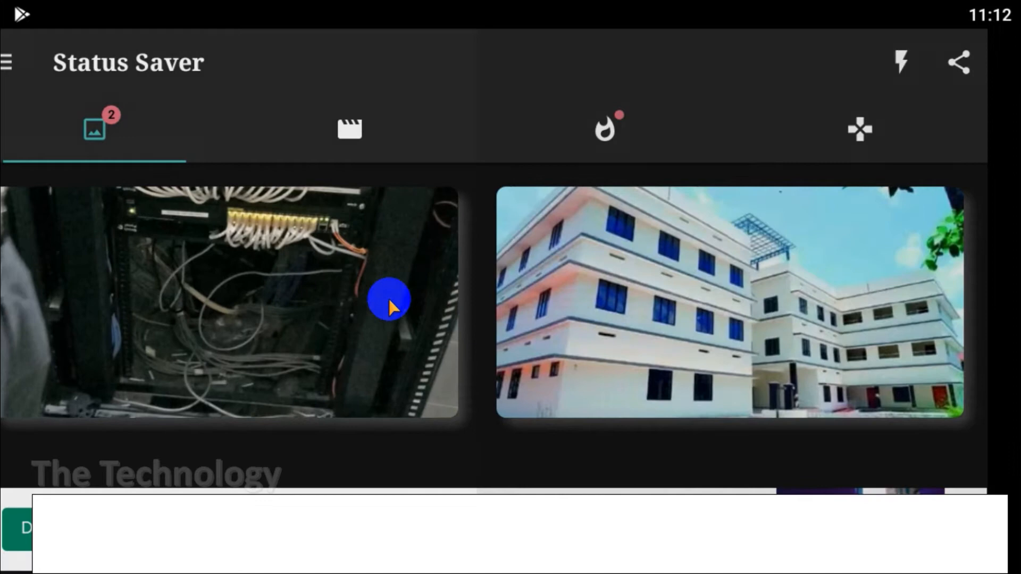
{"action": "mouse_move", "coordinate": [914, 164]}
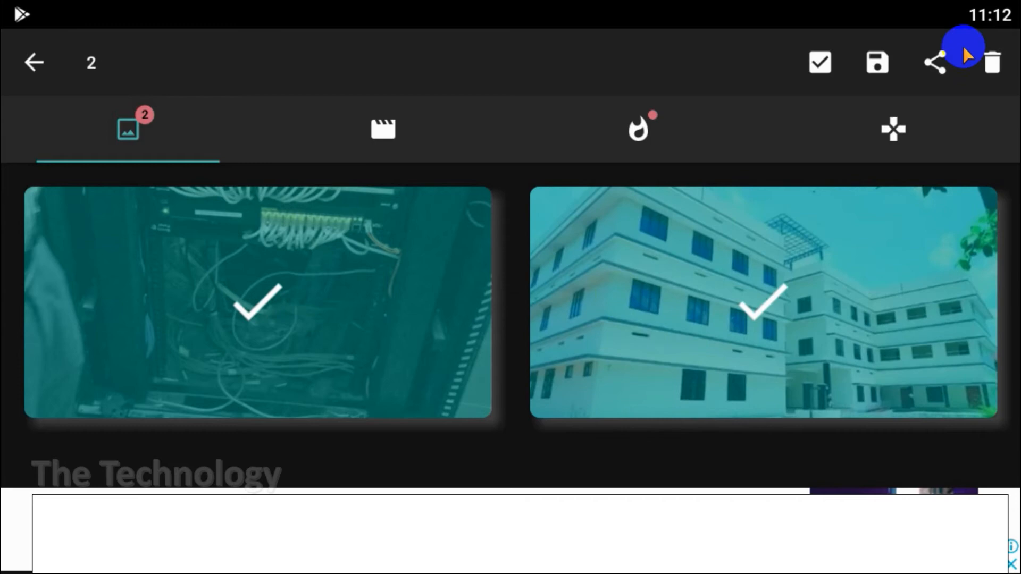
- Save the server rack and building pictures, then check the Videos and Tools tabs
{"action": "left_click", "coordinate": [877, 63]}
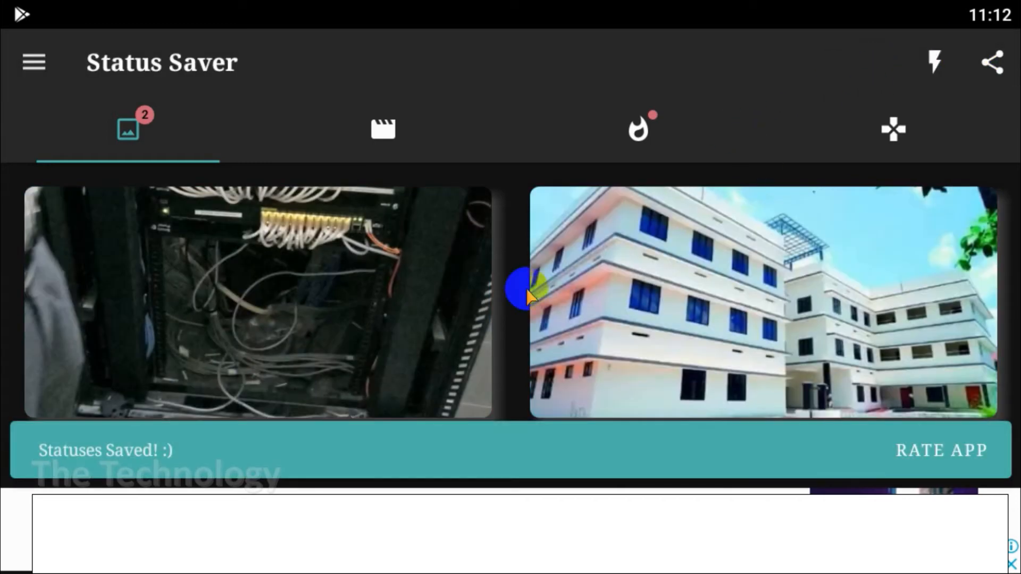
{"action": "left_click", "coordinate": [383, 129]}
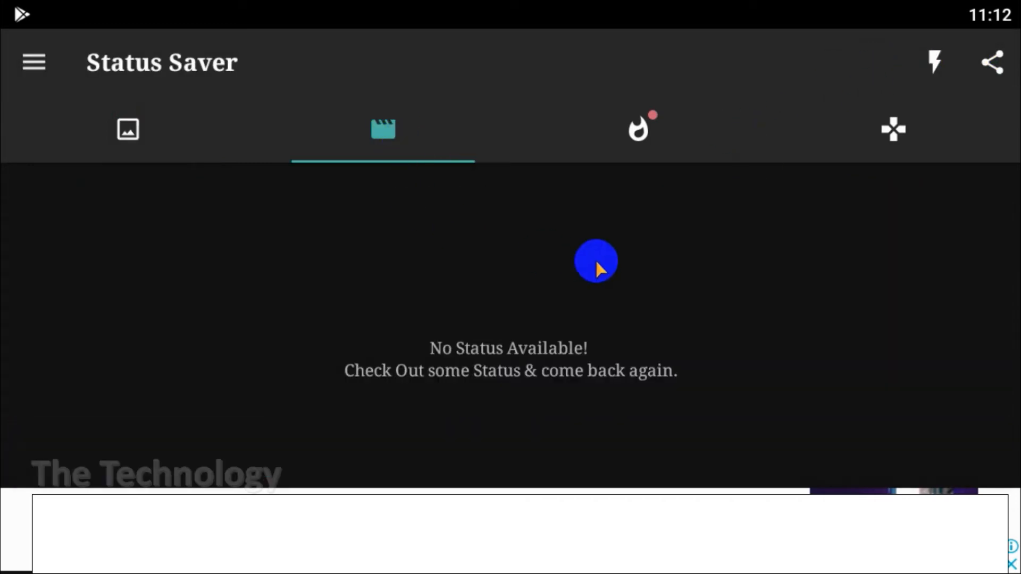
{"action": "mouse_move", "coordinate": [655, 121]}
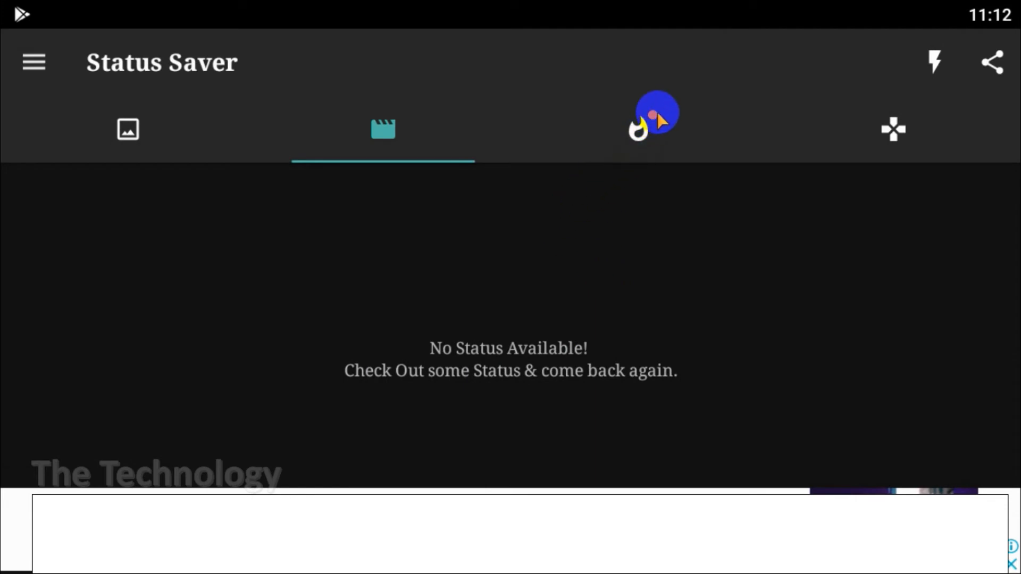
{"action": "left_click", "coordinate": [637, 128]}
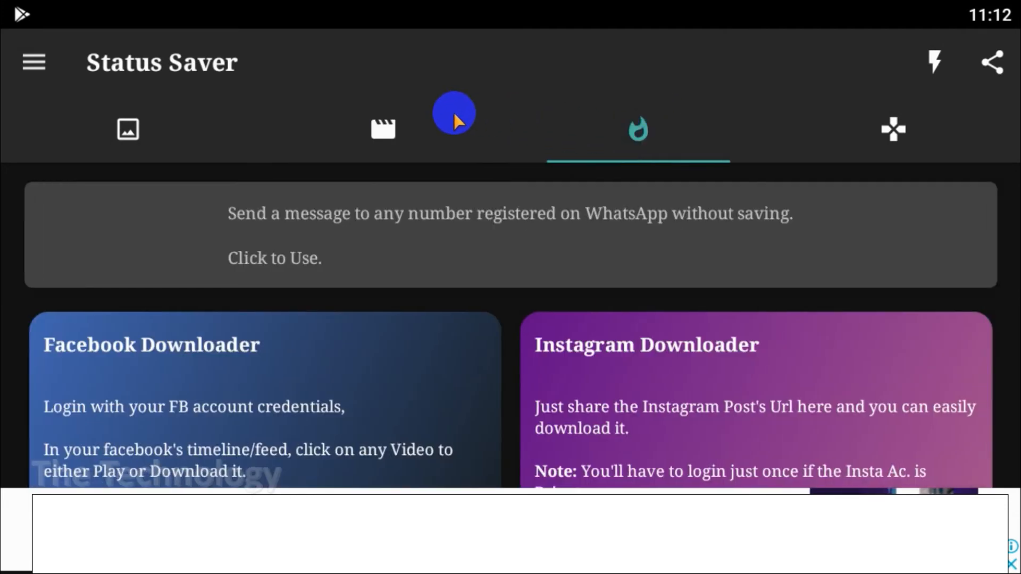
{"action": "left_click", "coordinate": [383, 129]}
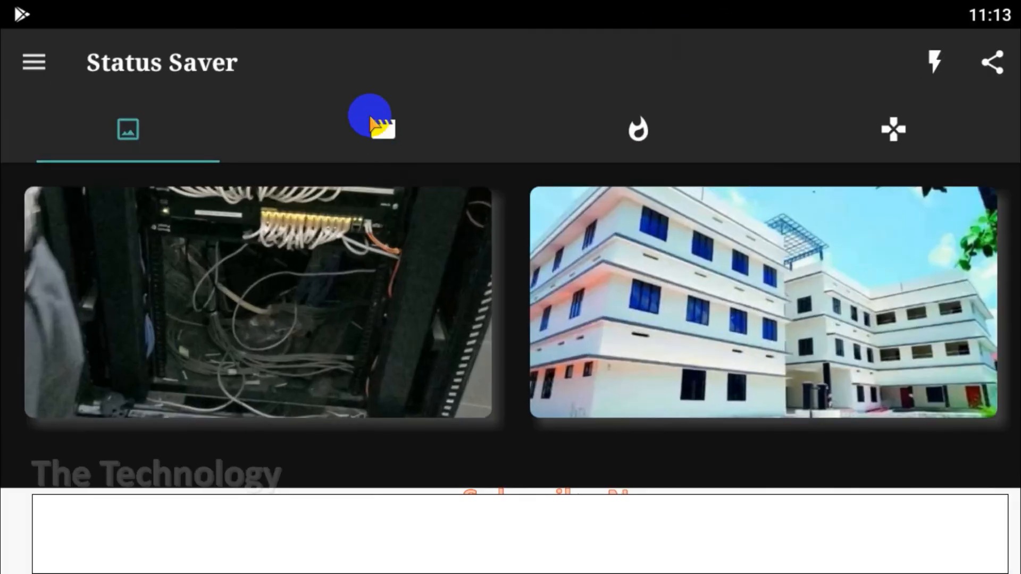
- Save the video status of the man with glasses from the Videos tab
{"action": "left_click", "coordinate": [383, 128]}
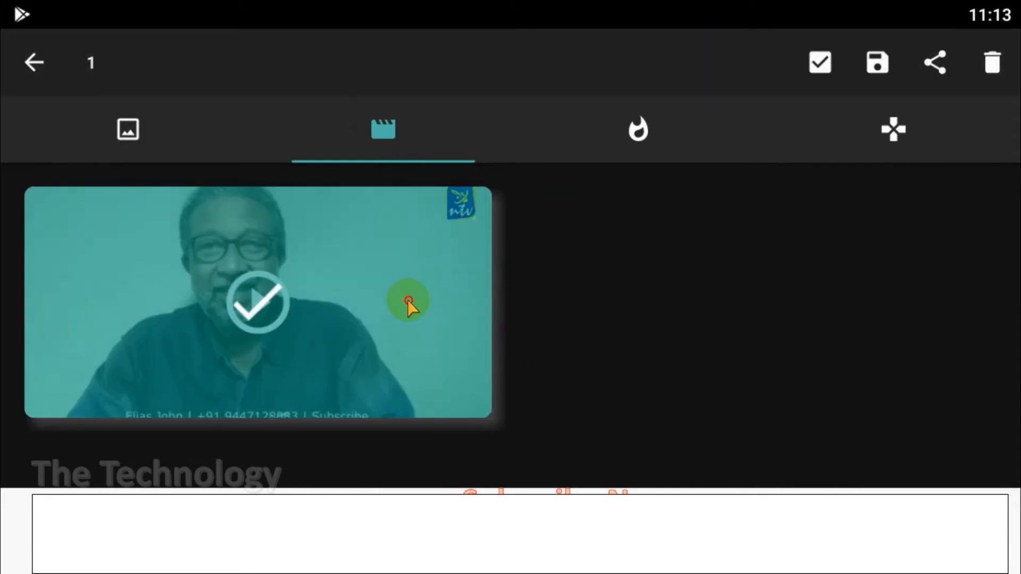
{"action": "left_click", "coordinate": [877, 63]}
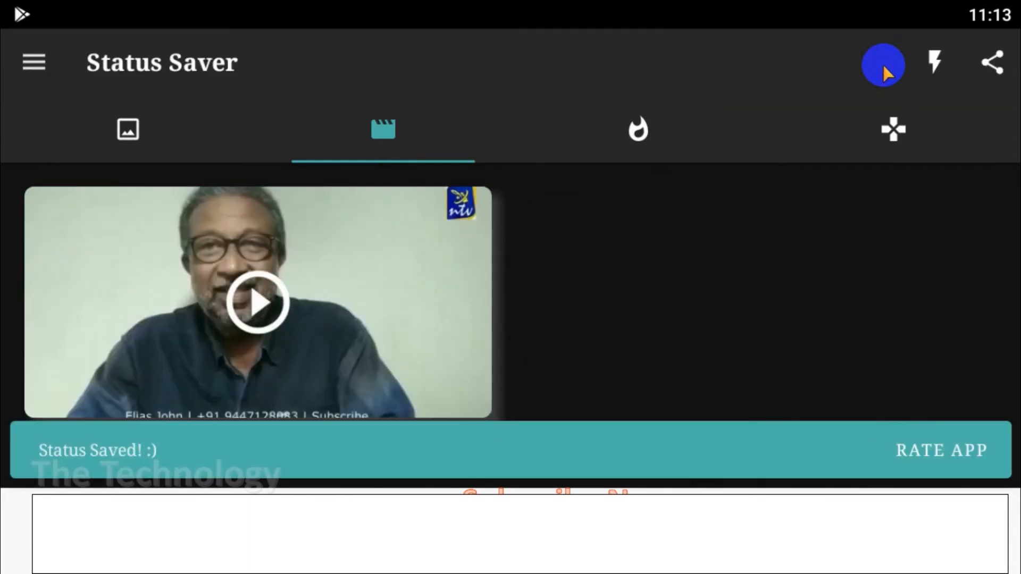
{"action": "mouse_move", "coordinate": [104, 52]}
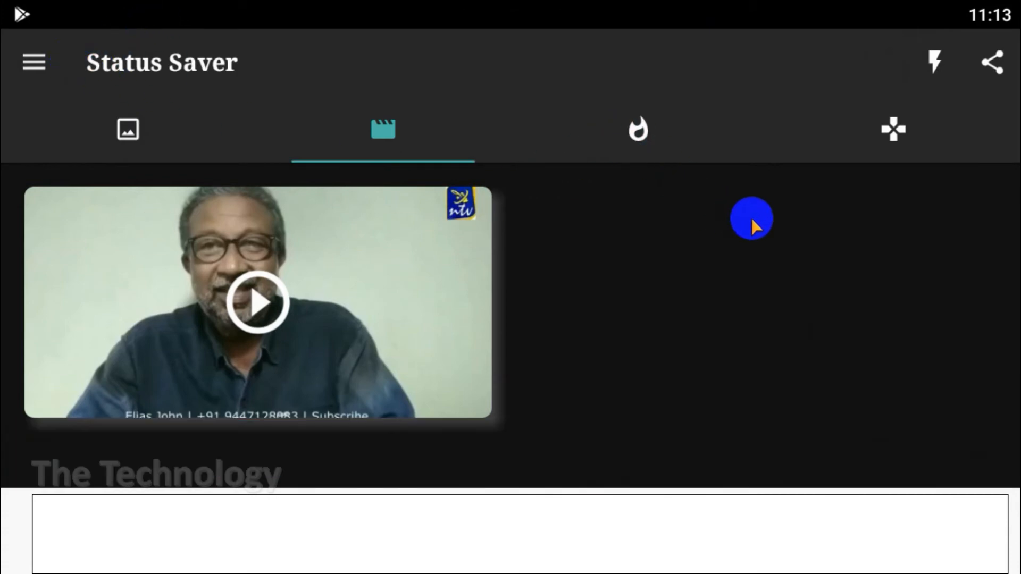
{"action": "left_click", "coordinate": [127, 129]}
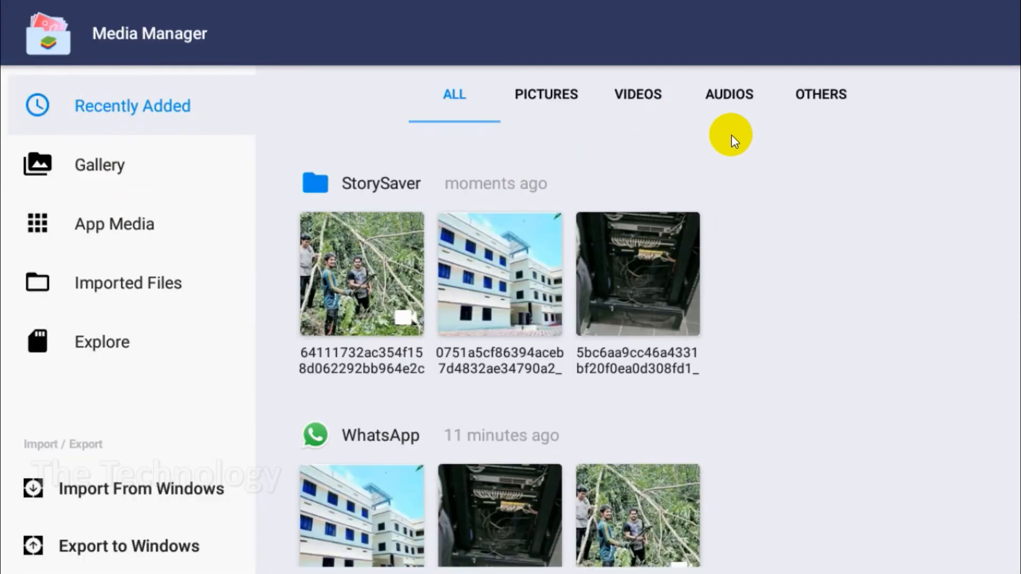
{"action": "scroll", "scroll_direction": "up", "scroll_amount": 3}
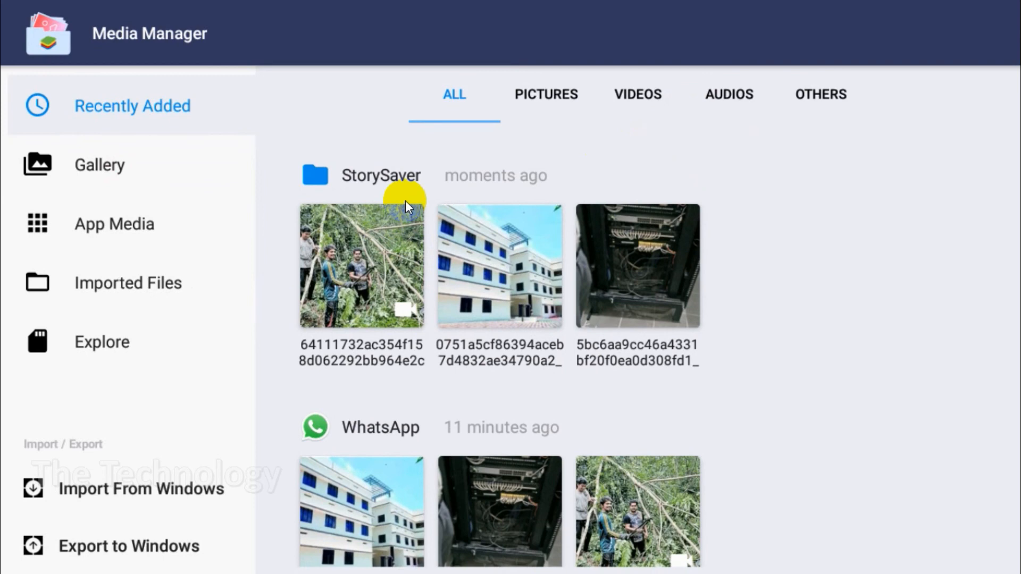
{"action": "scroll", "scroll_direction": "down", "scroll_amount": 3}
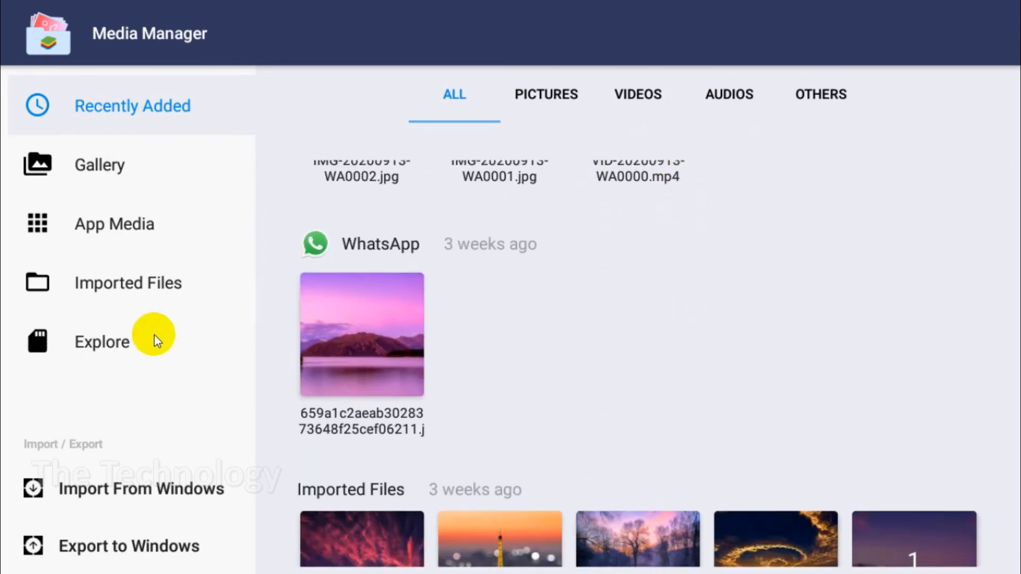
{"action": "left_click", "coordinate": [99, 165]}
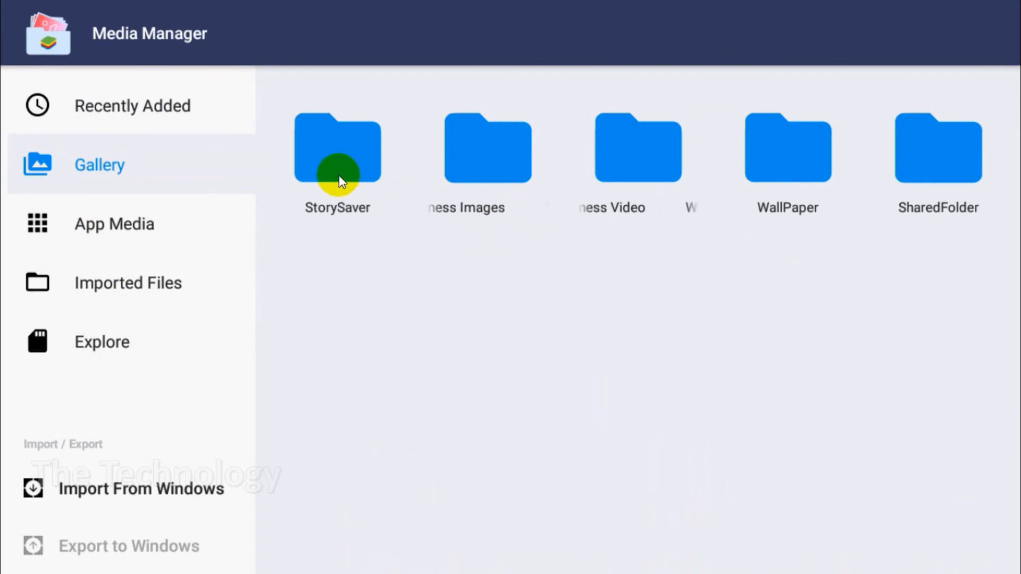
{"action": "left_click", "coordinate": [337, 148]}
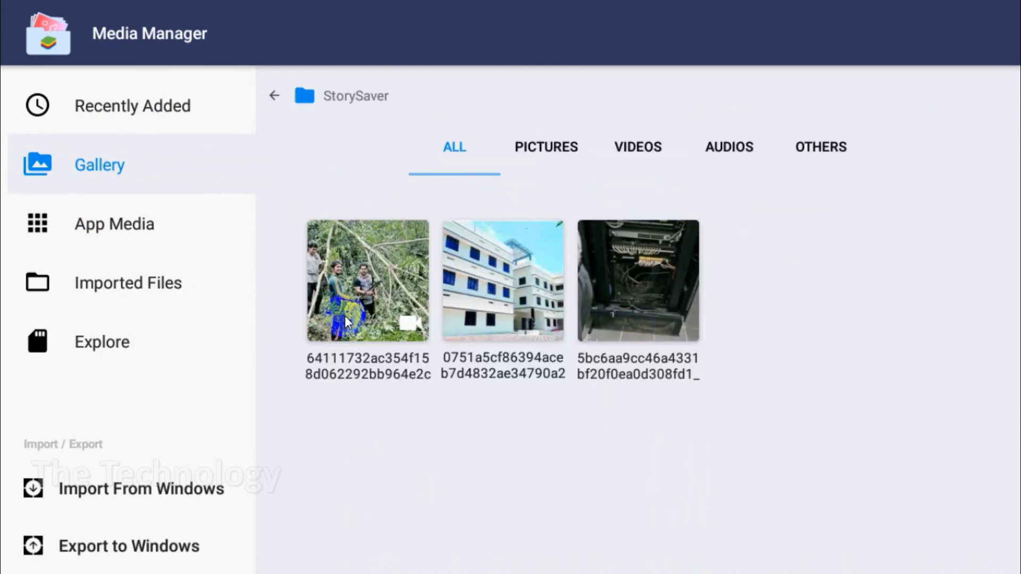
{"action": "left_click", "coordinate": [637, 147]}
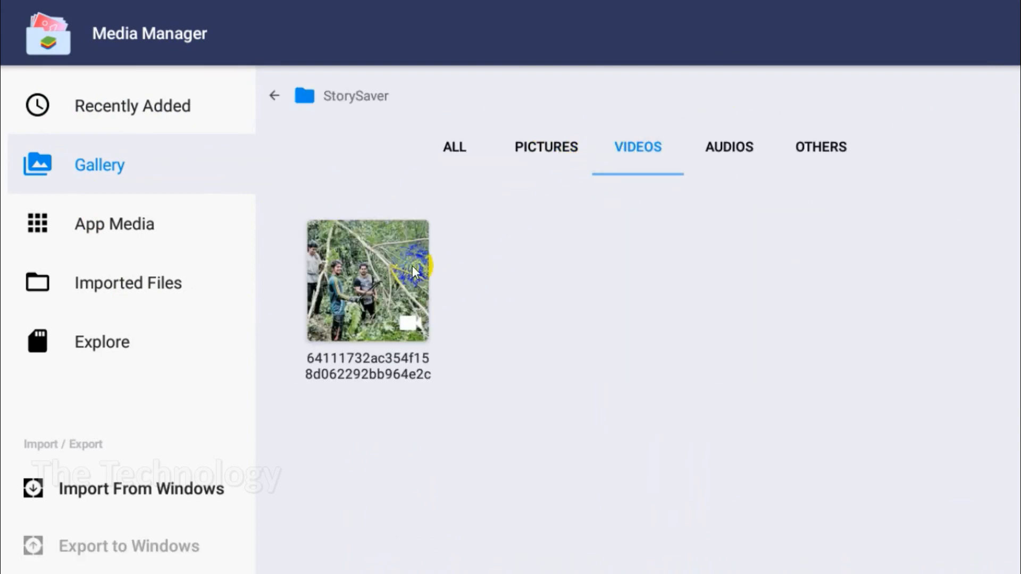
{"action": "left_click", "coordinate": [546, 147]}
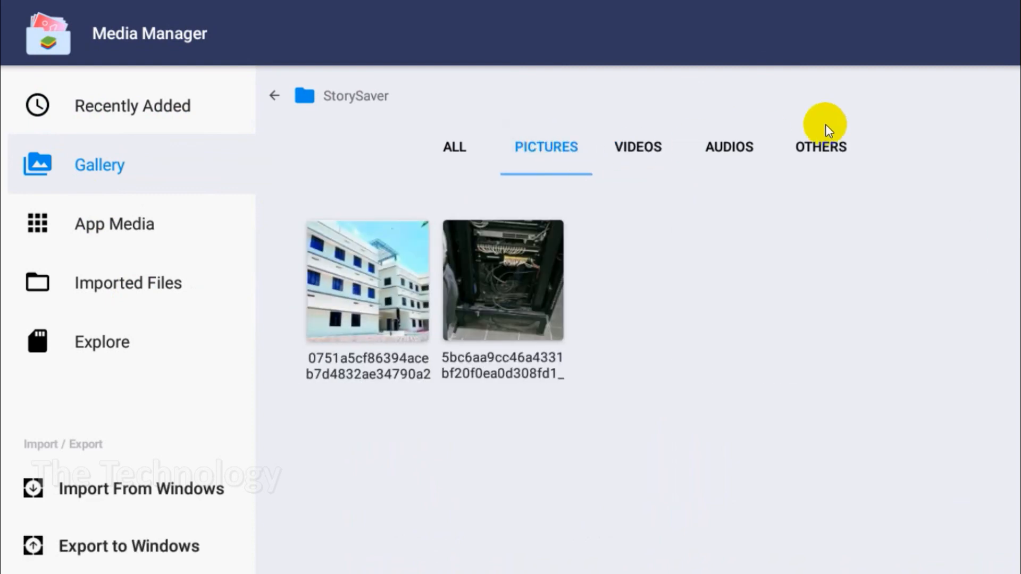
{"action": "left_click", "coordinate": [821, 147]}
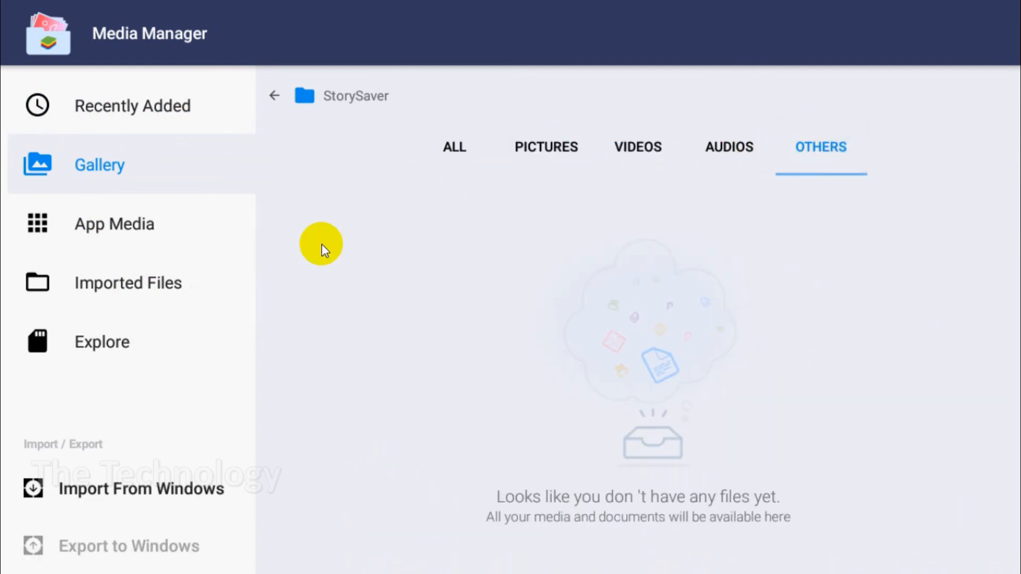
{"action": "left_click", "coordinate": [133, 105]}
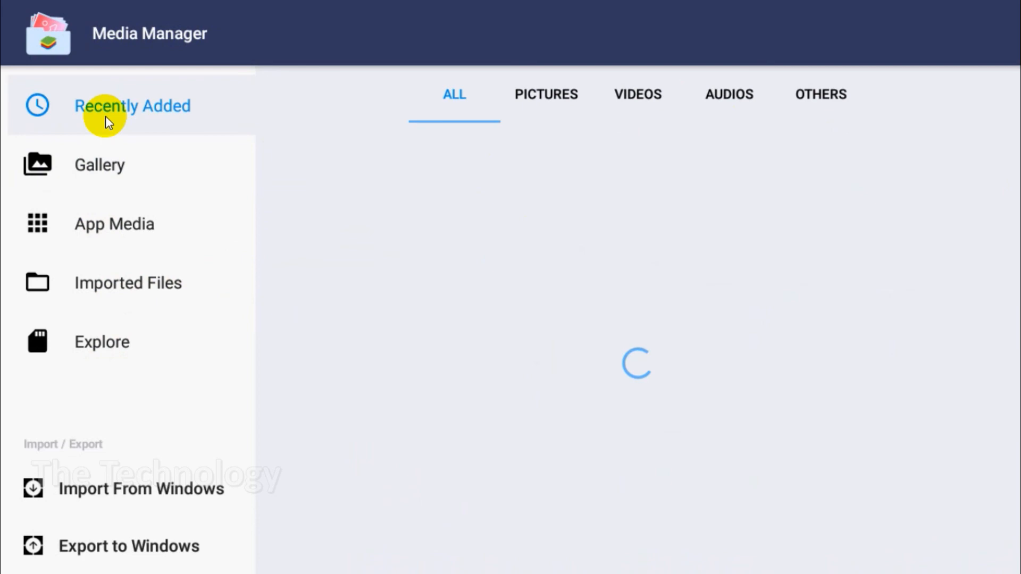